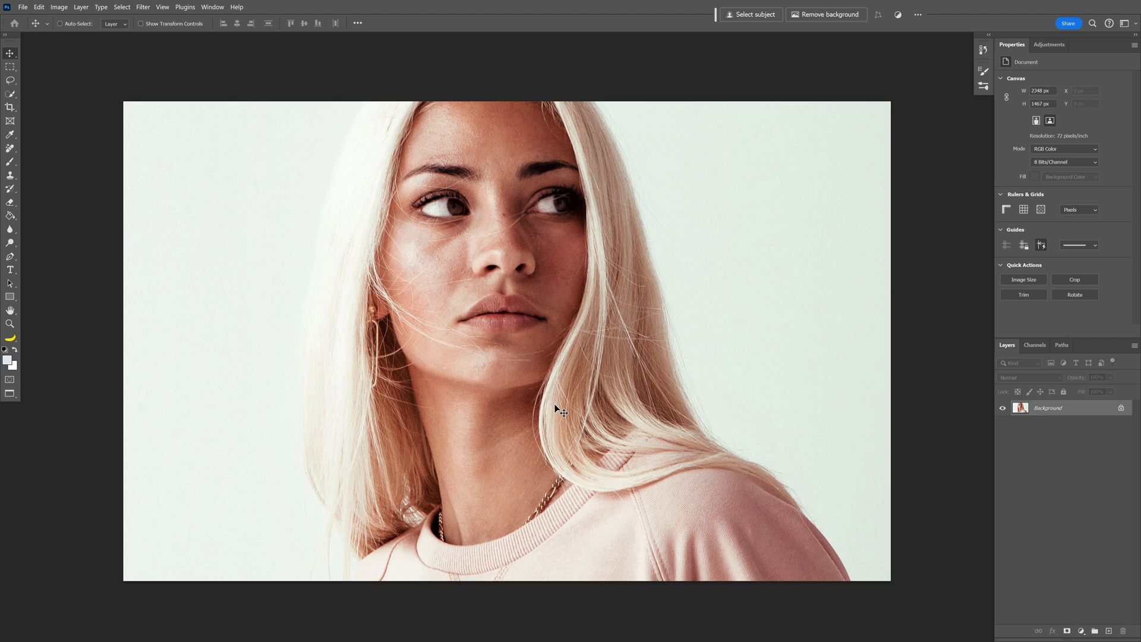
Step: Convert the portrait's Background layer into a smart object (Layer 0)
{"action": "right_click", "coordinate": [1048, 408]}
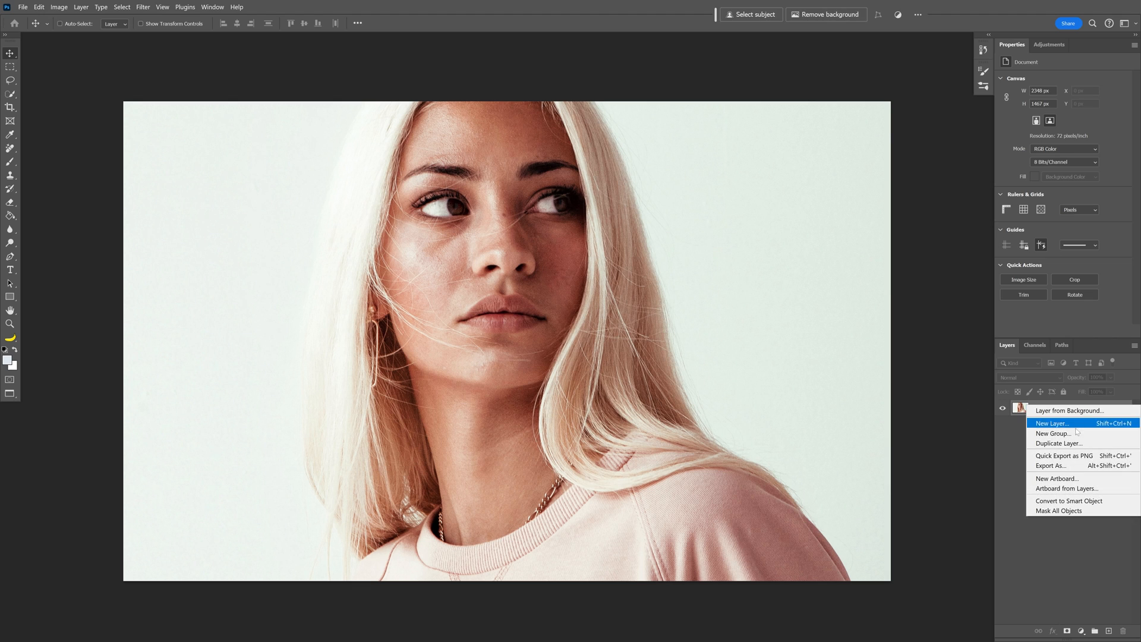
{"action": "left_click", "coordinate": [1070, 501]}
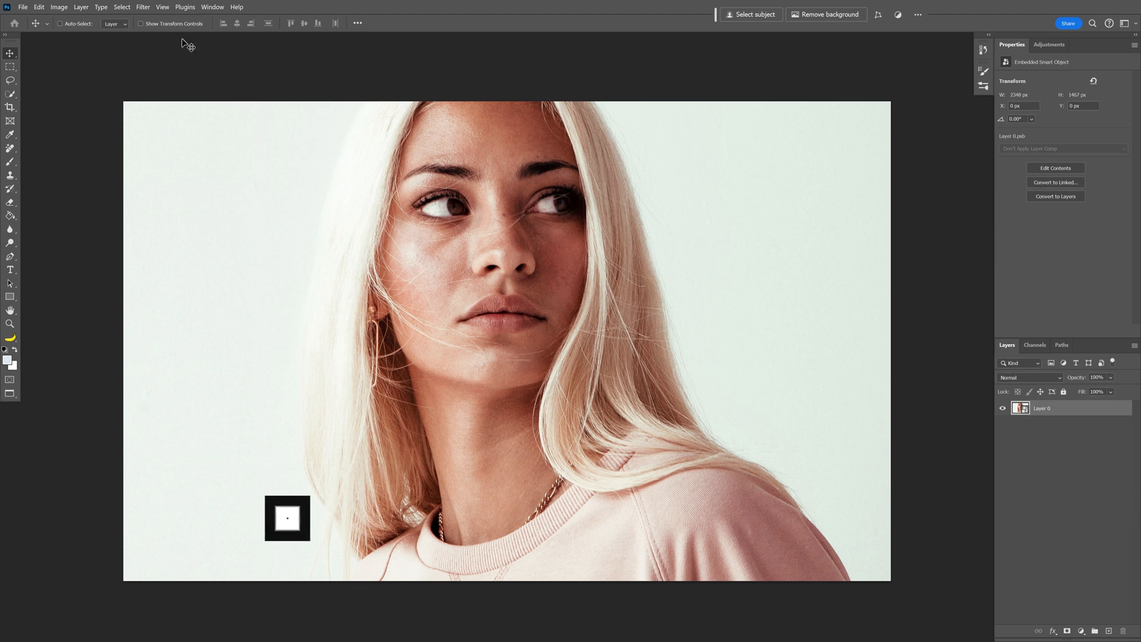
Step: Apply a Motion Blur smart filter, angle 0 and distance 473 px, to the portrait
{"action": "left_click", "coordinate": [143, 7]}
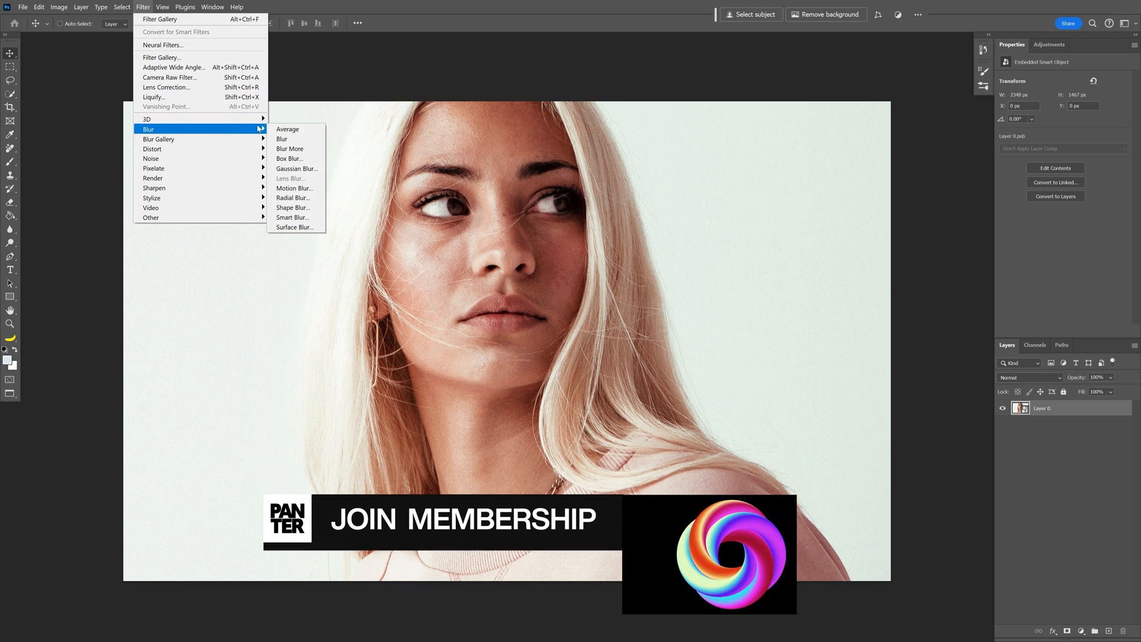
{"action": "left_click", "coordinate": [294, 188]}
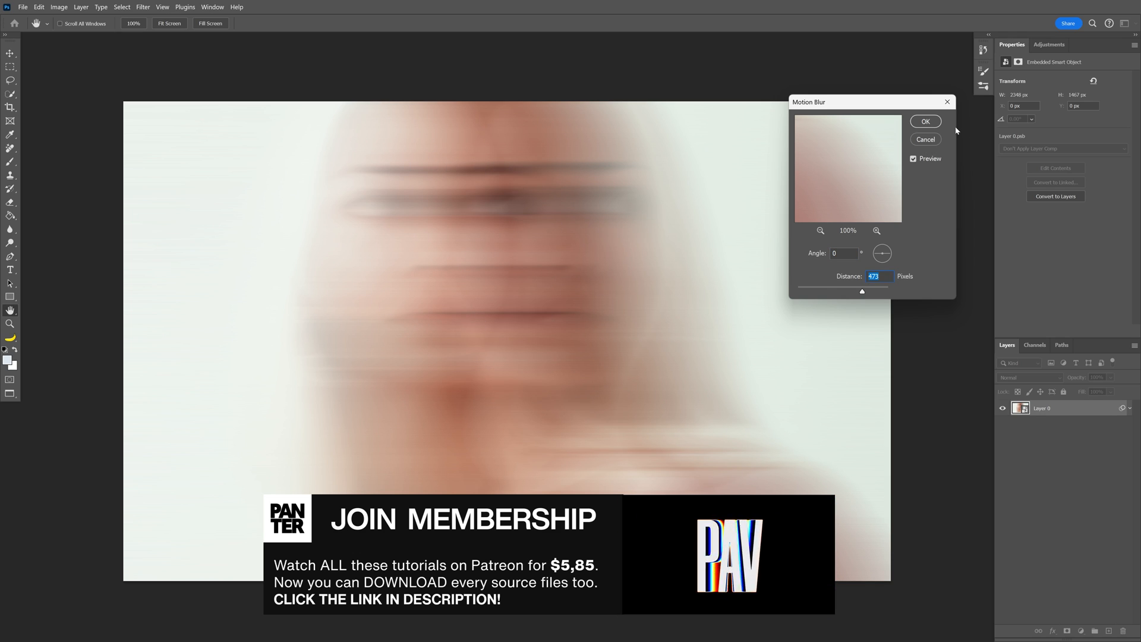
{"action": "left_click", "coordinate": [925, 122]}
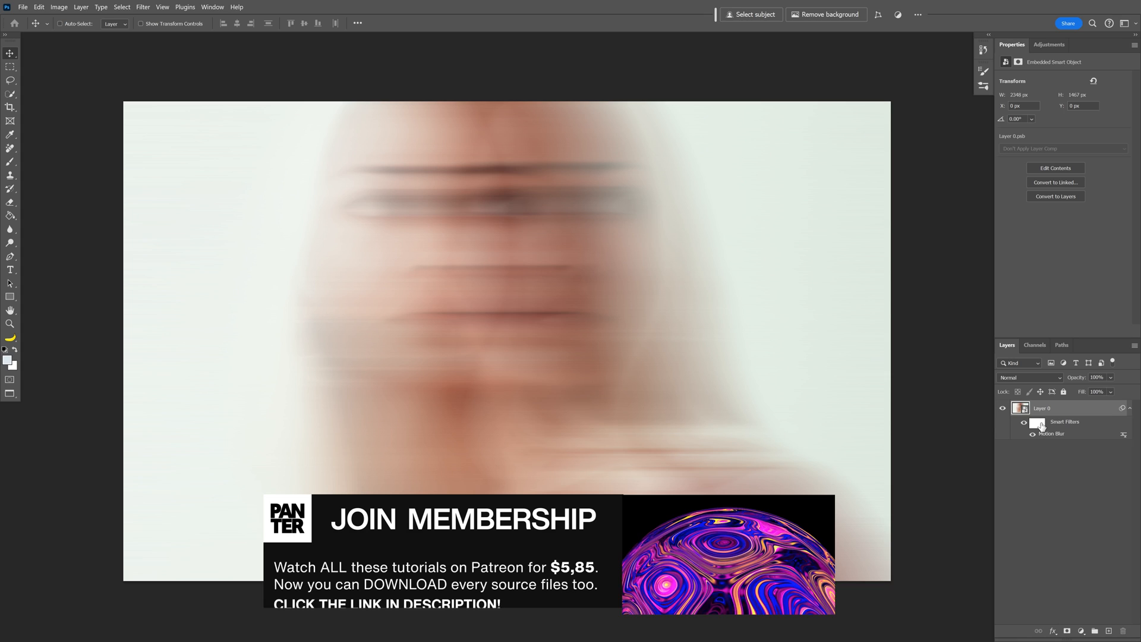
Step: Paint black on the Smart Filters mask to restore the sharp right eye, hair and shoulder
{"action": "left_click", "coordinate": [1039, 425]}
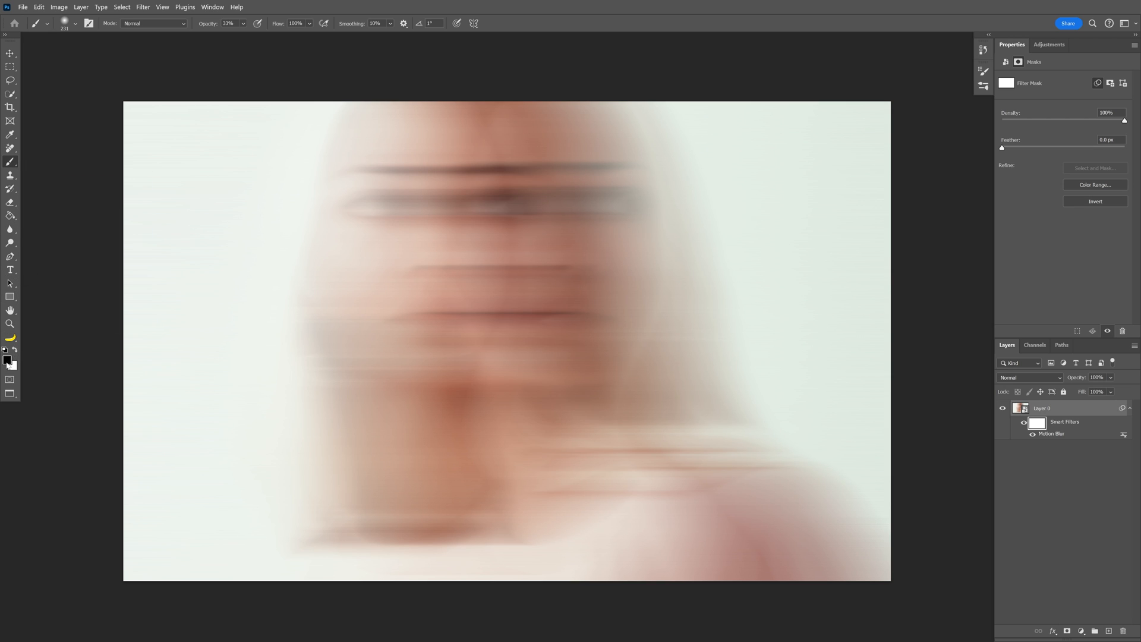
{"action": "mouse_move", "coordinate": [591, 175]}
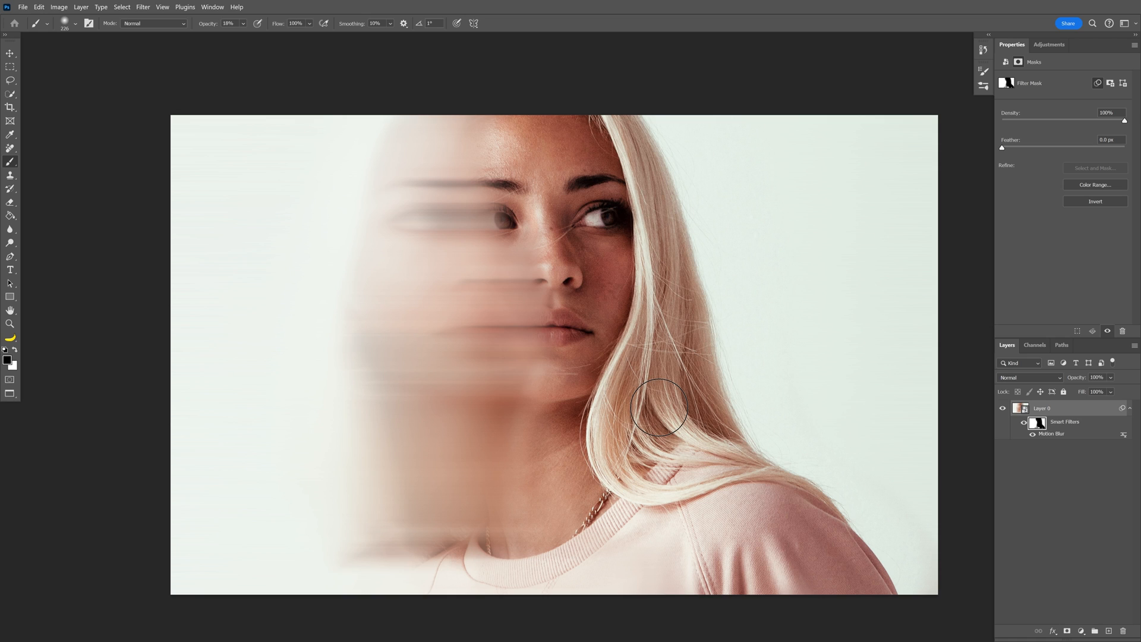
{"action": "left_click", "coordinate": [11, 53]}
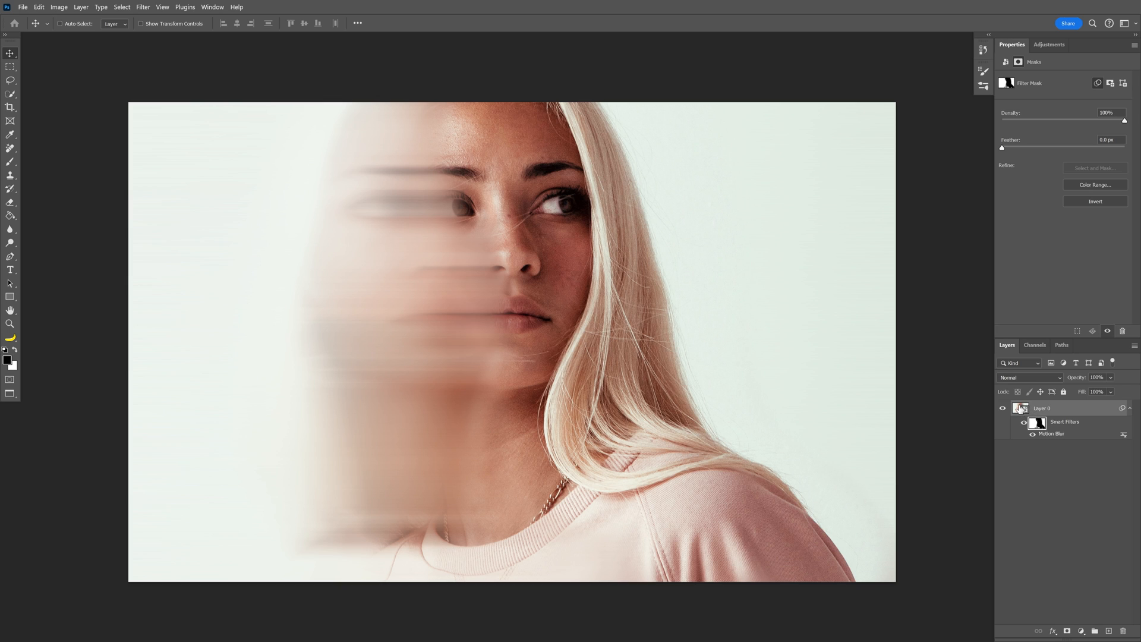
Step: Target the Layer 0 thumbnail and bring up the Filter menu
{"action": "left_click", "coordinate": [1020, 408]}
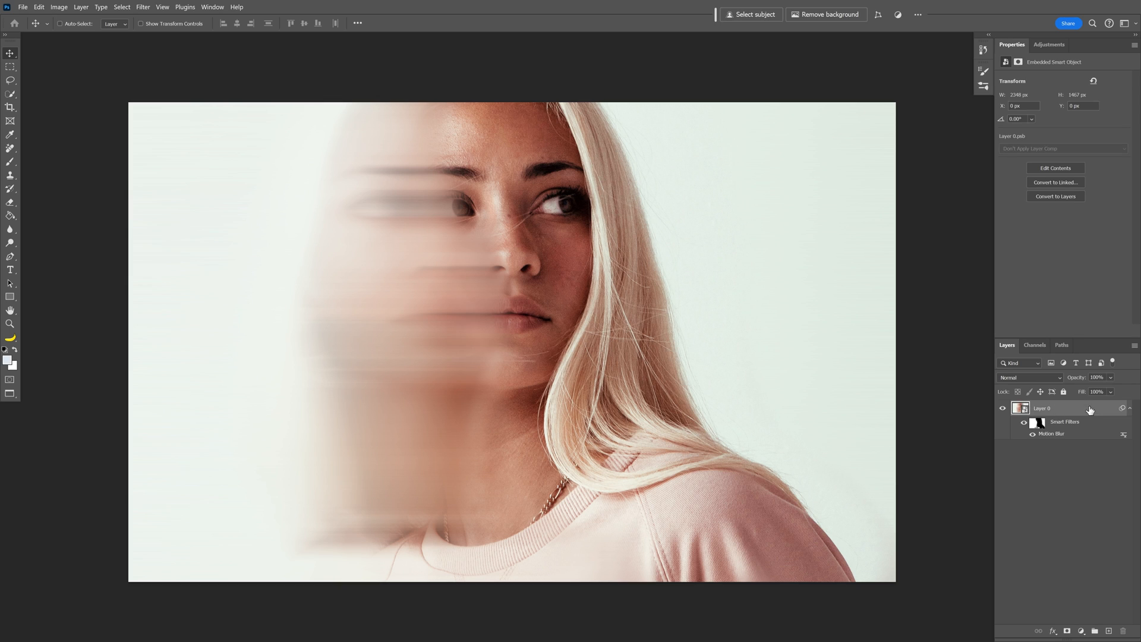
{"action": "mouse_move", "coordinate": [1070, 409]}
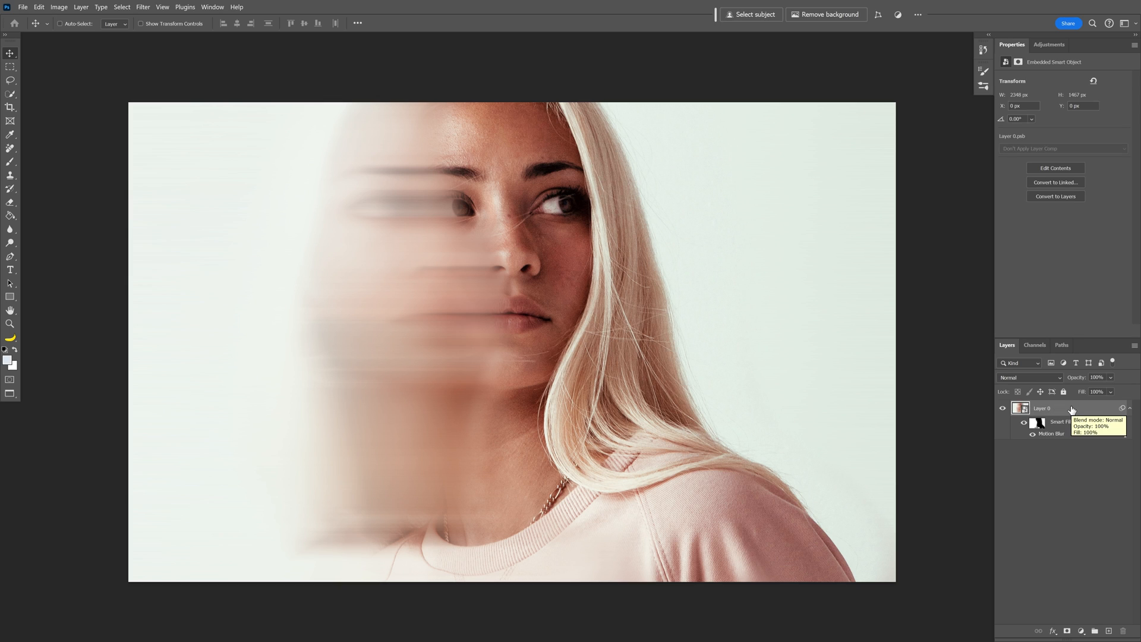
{"action": "mouse_move", "coordinate": [1064, 411]}
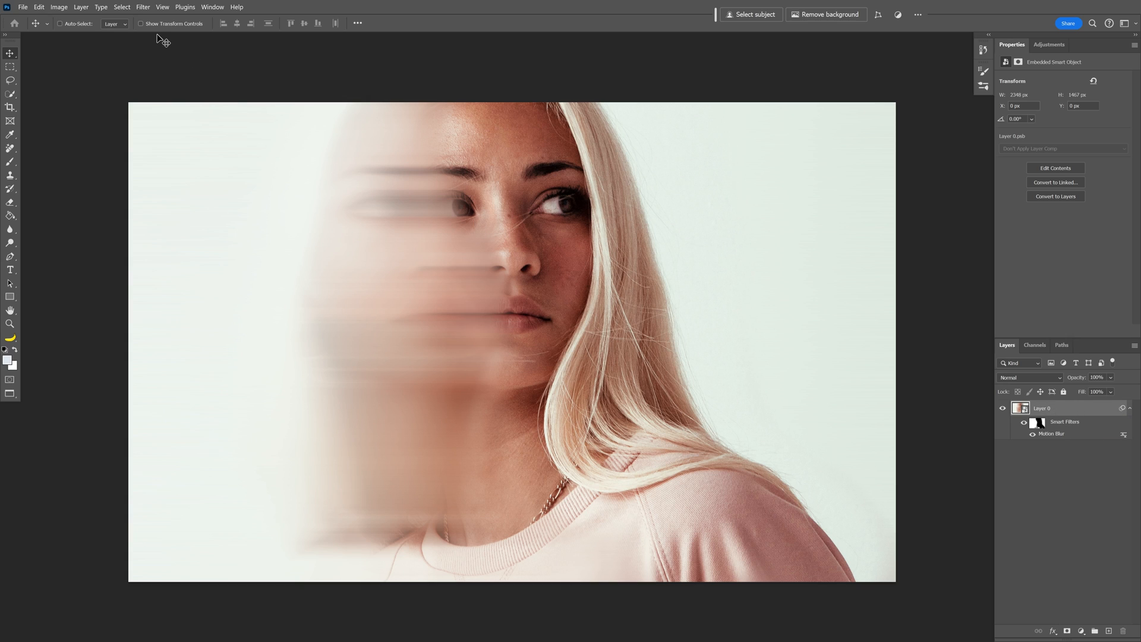
{"action": "left_click", "coordinate": [143, 8]}
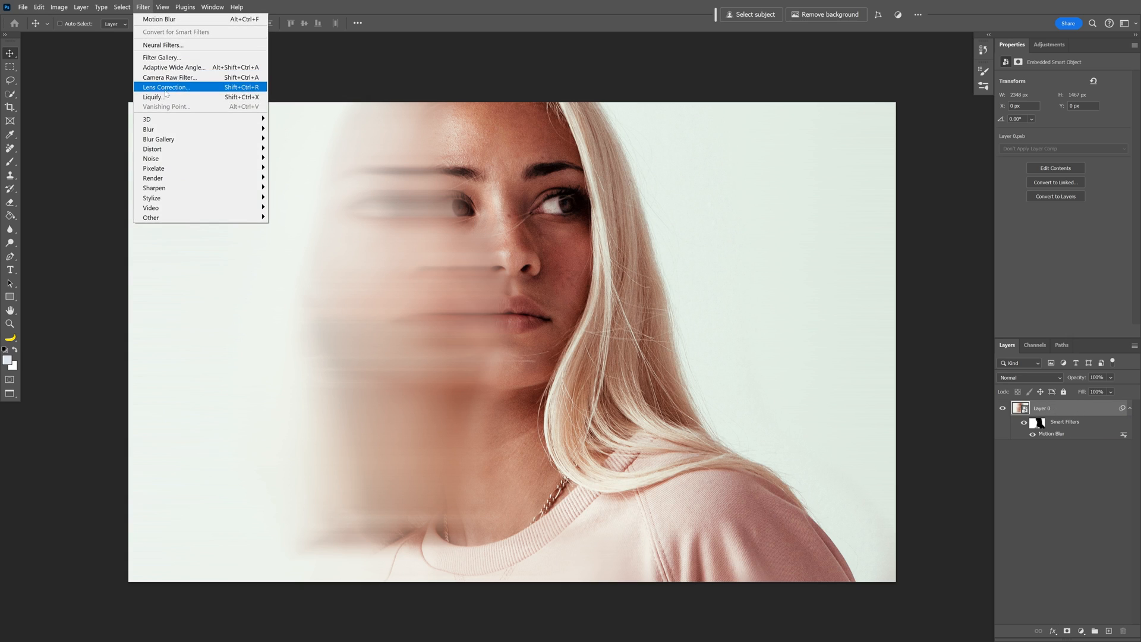
Step: Liquify the blurred left half with Forward Warp into marbled smears and apply it
{"action": "left_click", "coordinate": [154, 96]}
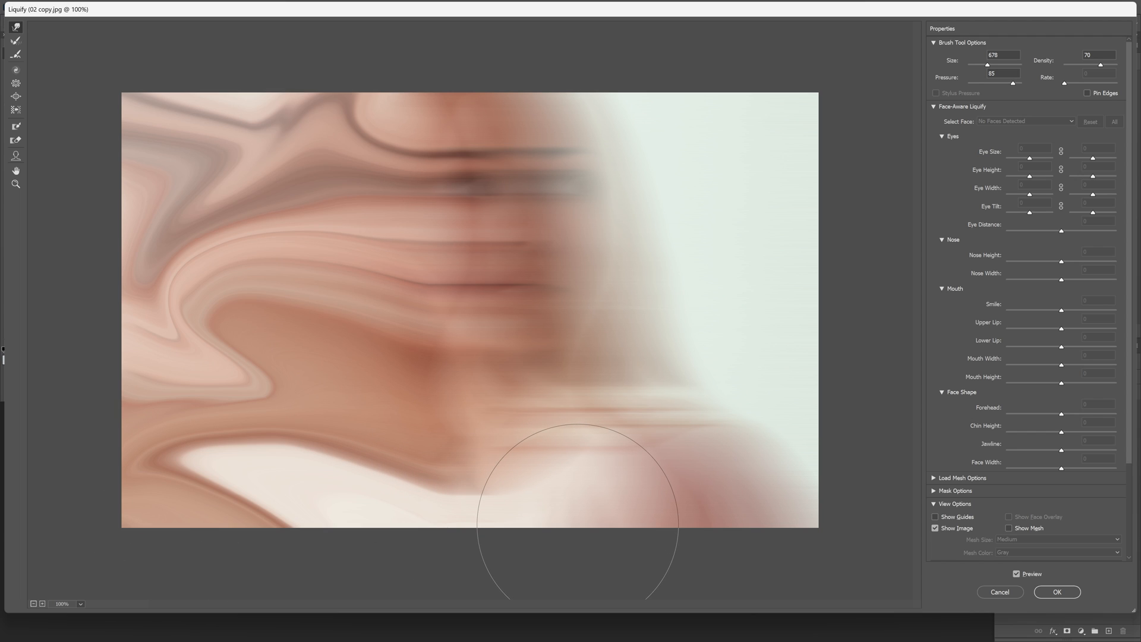
{"action": "left_click", "coordinate": [1056, 592]}
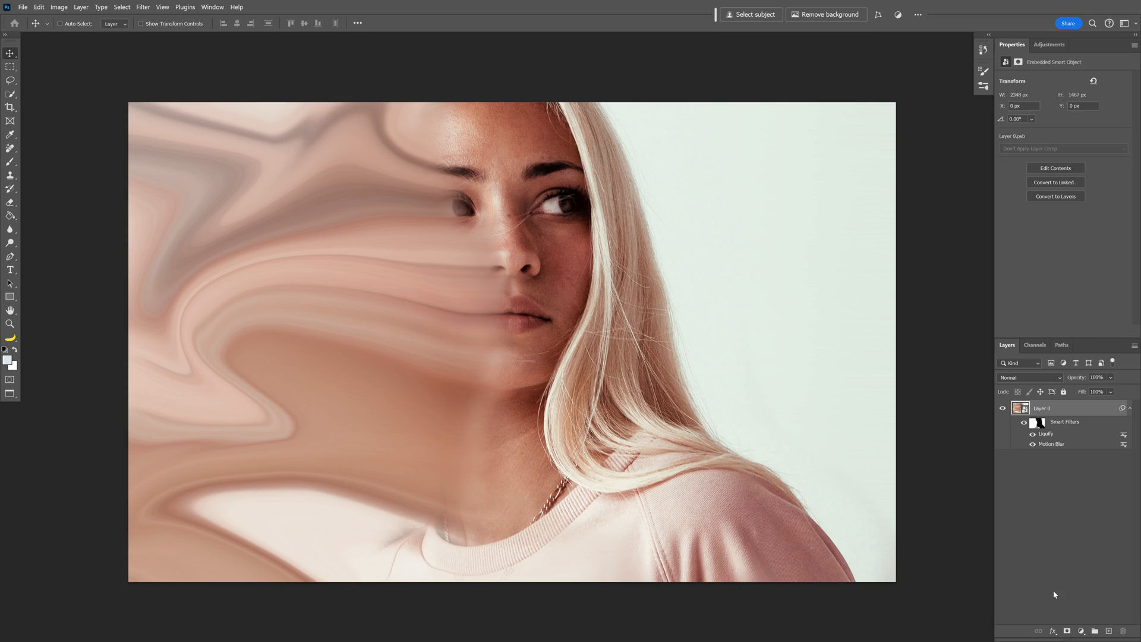
Step: Add a Gradient Map adjustment and set its darkest stop to deep purple
{"action": "left_click", "coordinate": [1050, 44]}
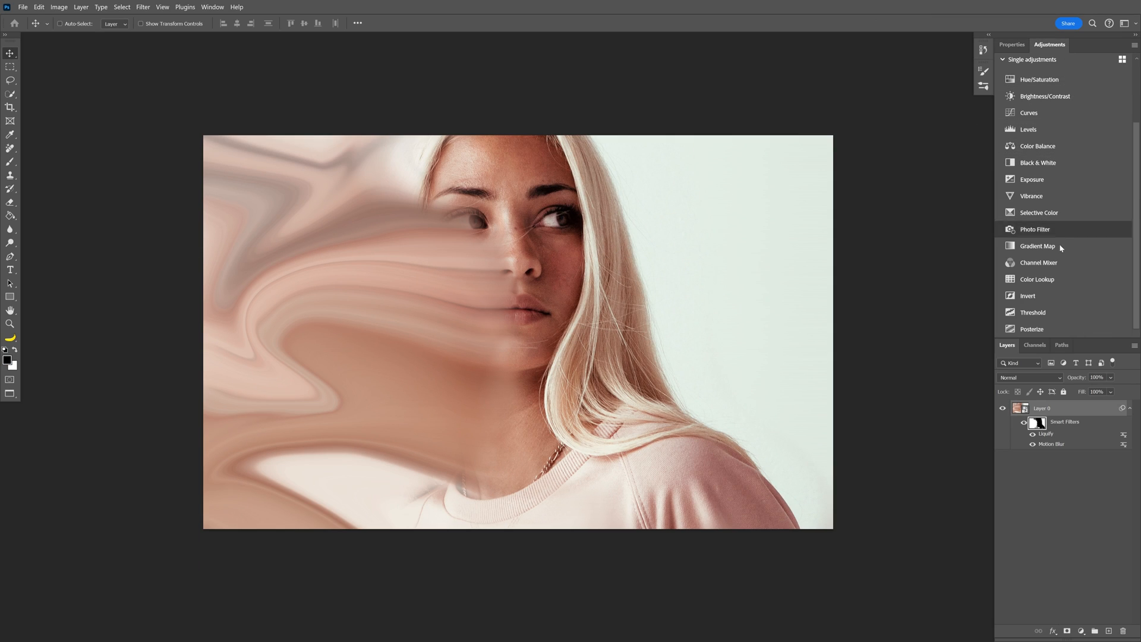
{"action": "left_click", "coordinate": [1038, 245]}
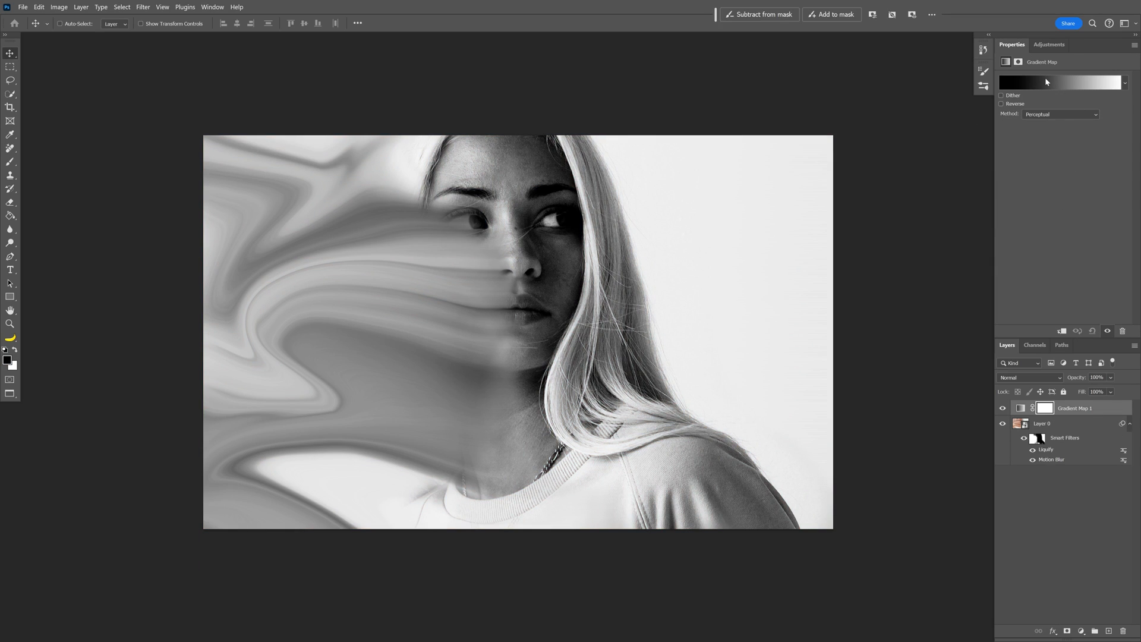
{"action": "left_click", "coordinate": [1059, 82]}
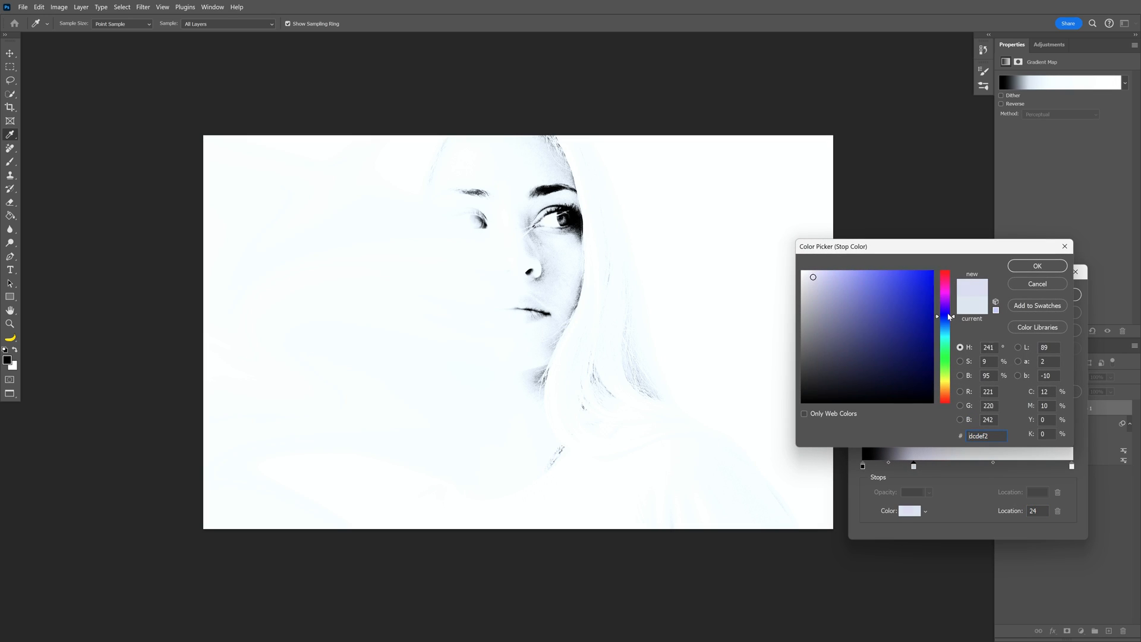
{"action": "left_click", "coordinate": [933, 296]}
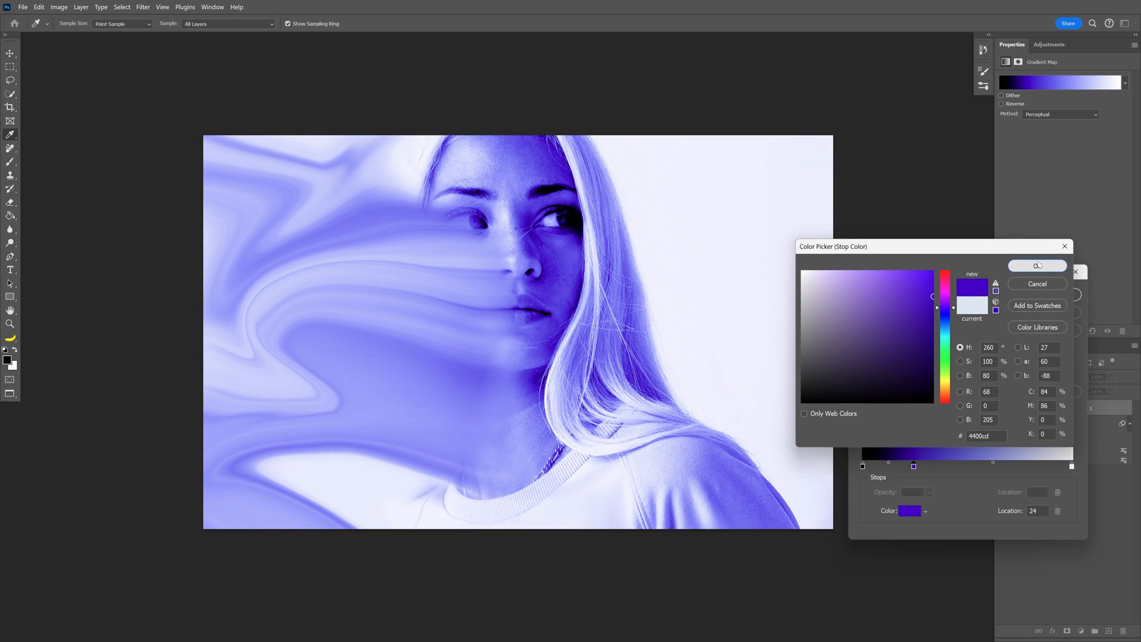
{"action": "left_click", "coordinate": [1037, 265]}
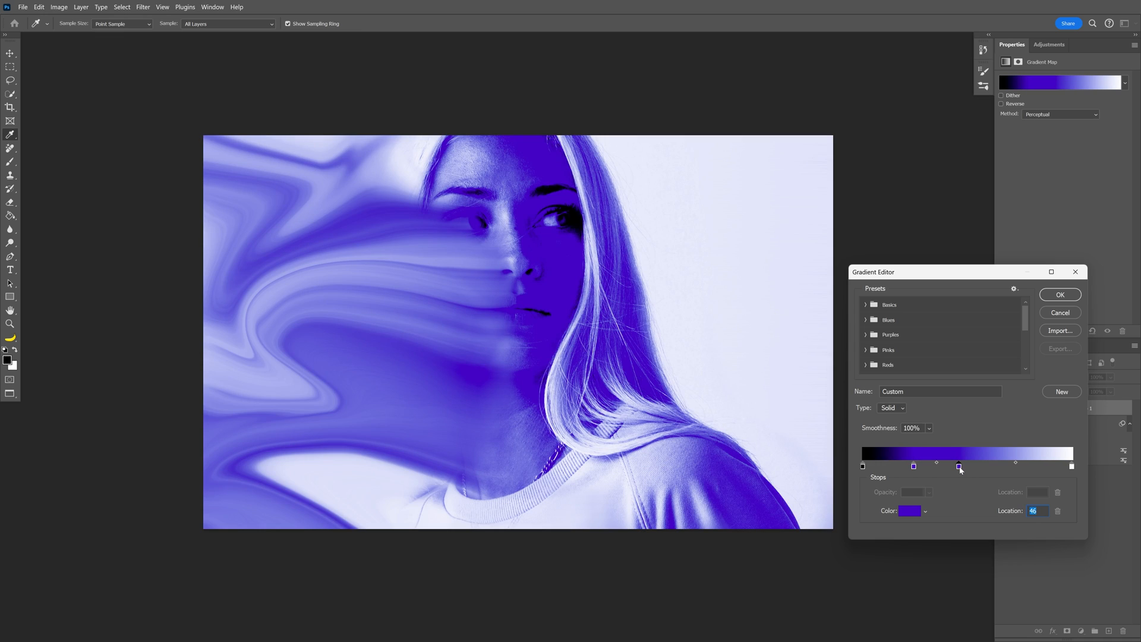
Step: Set the remaining gradient stops to pink, yellow and blue
{"action": "left_click", "coordinate": [910, 510]}
{"action": "type", "text": "e70052"}
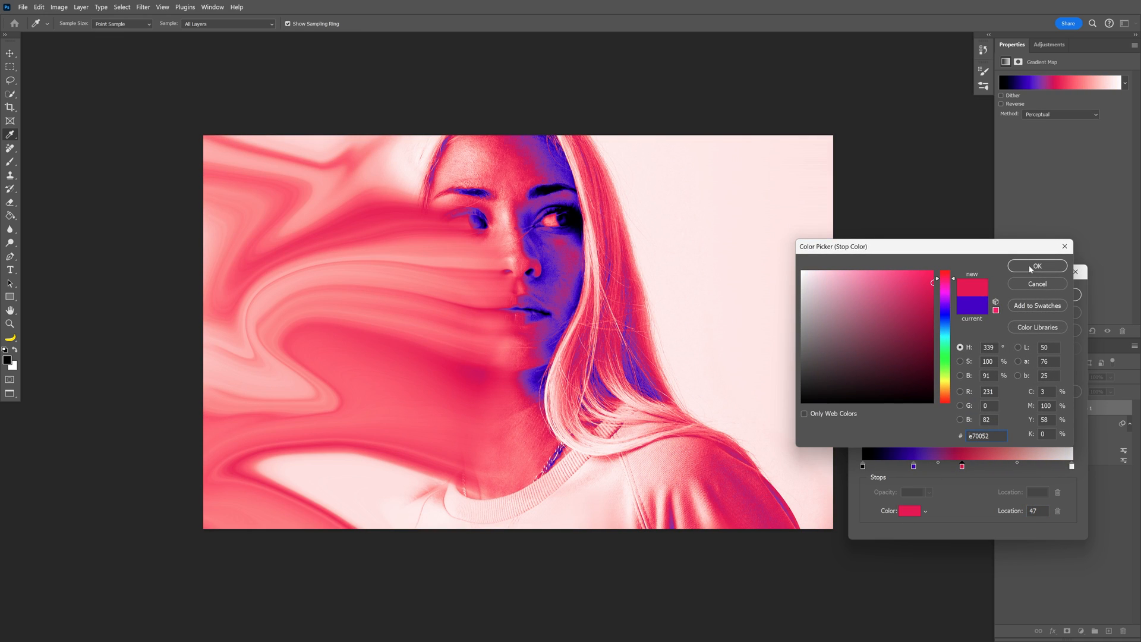
{"action": "left_click", "coordinate": [1036, 265]}
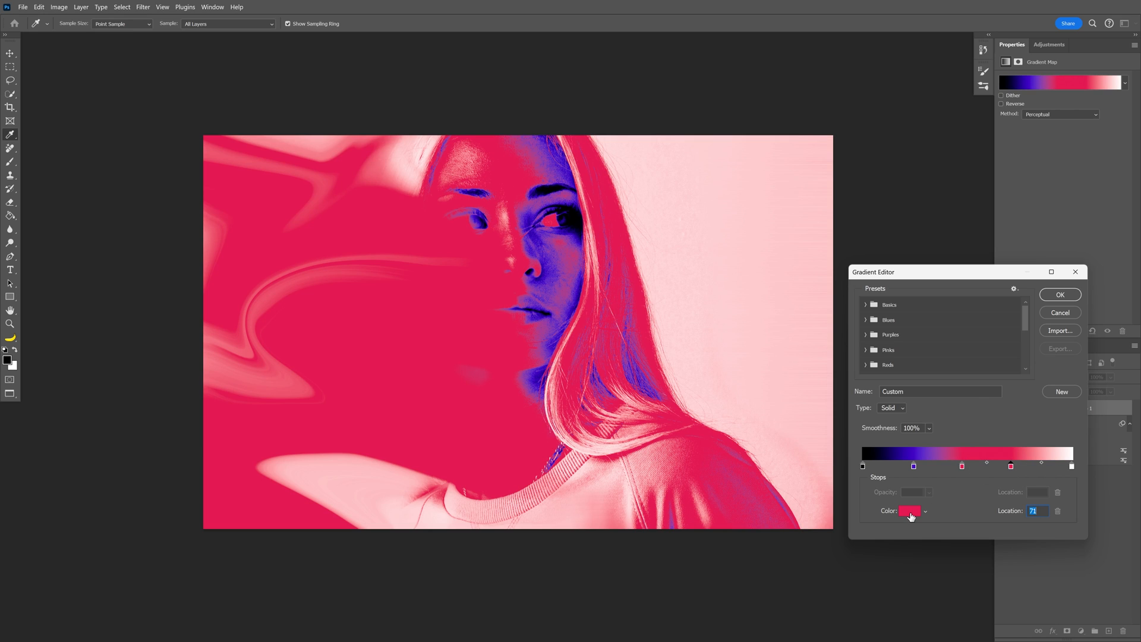
{"action": "left_click", "coordinate": [910, 510]}
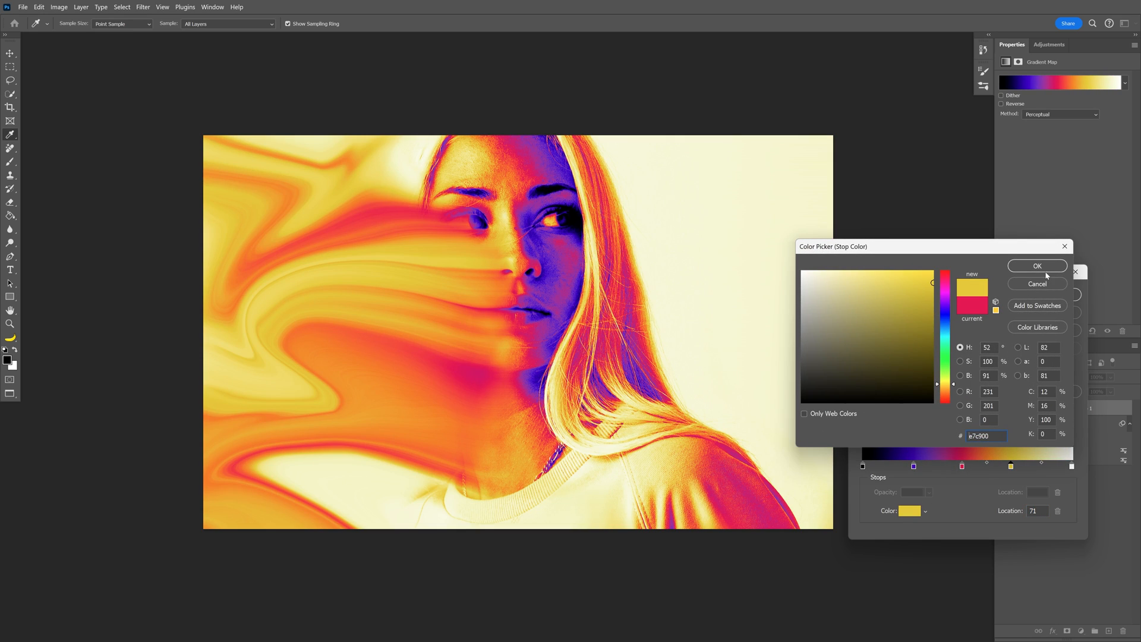
{"action": "left_click", "coordinate": [1037, 265]}
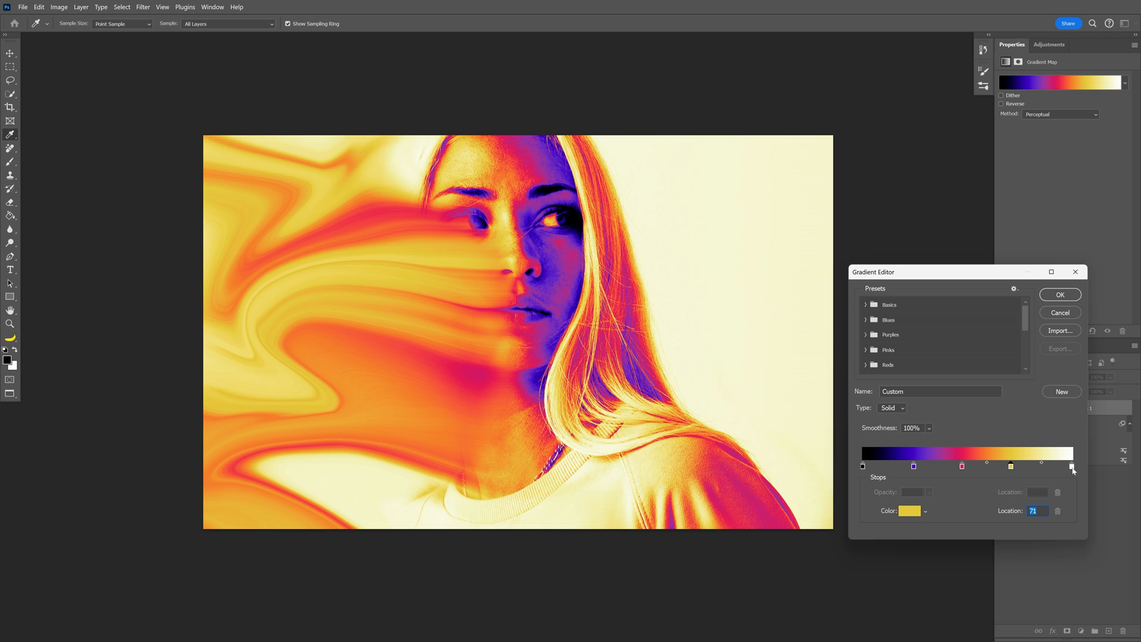
{"action": "left_click", "coordinate": [910, 510]}
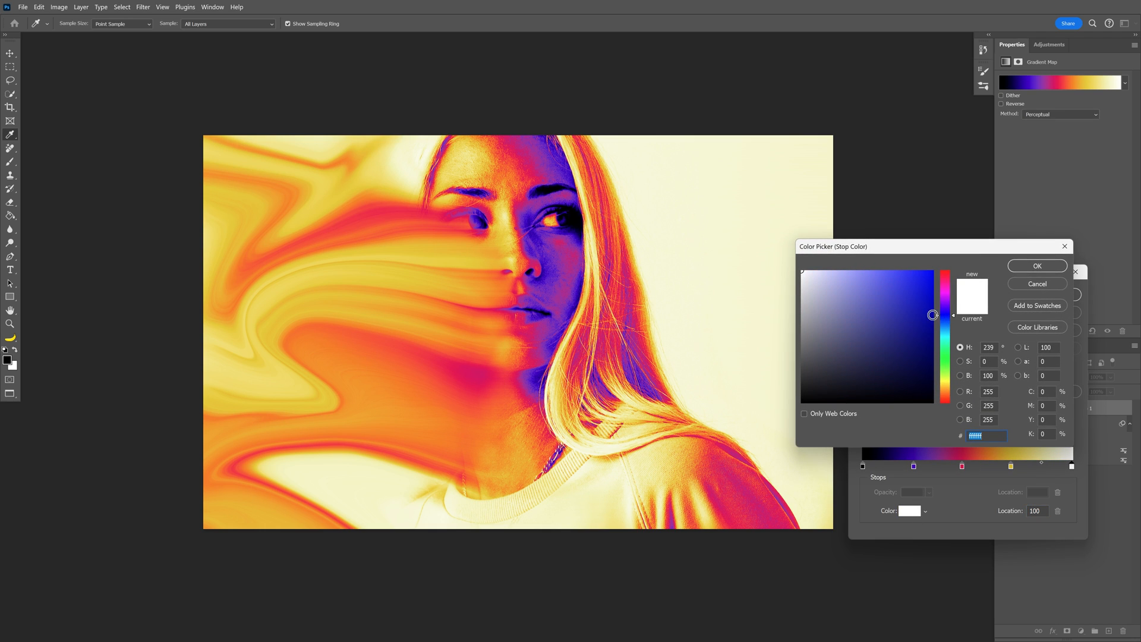
{"action": "left_click", "coordinate": [1037, 266]}
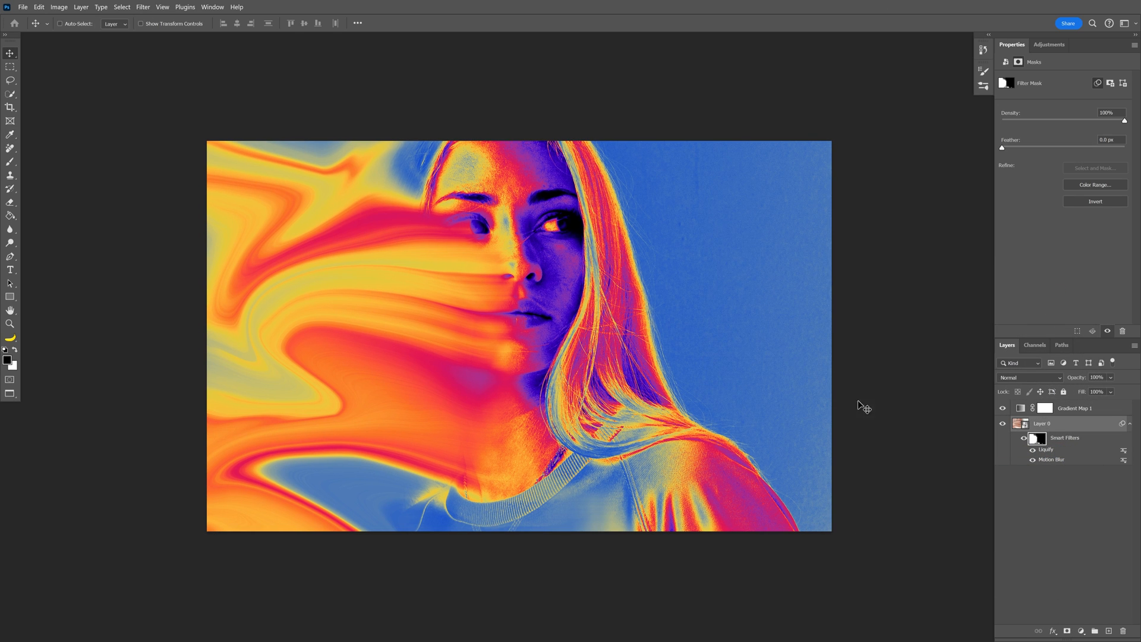
Step: Merge the gradient map and portrait layers into one smart object
{"action": "right_click", "coordinate": [1042, 423]}
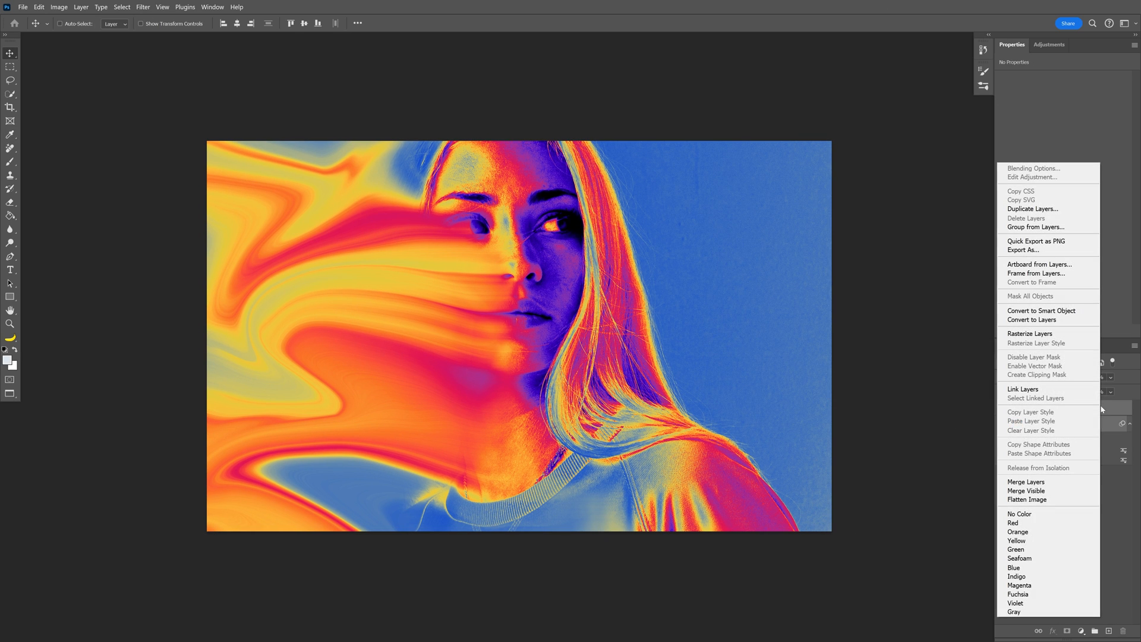
{"action": "left_click", "coordinate": [1042, 310]}
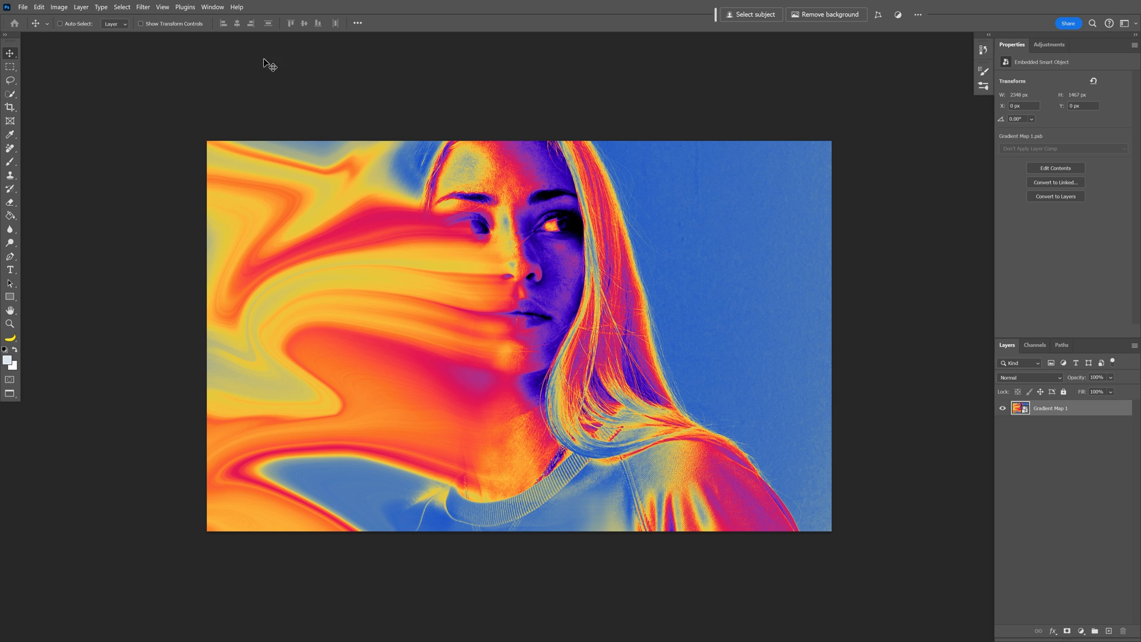
{"action": "left_click", "coordinate": [142, 7]}
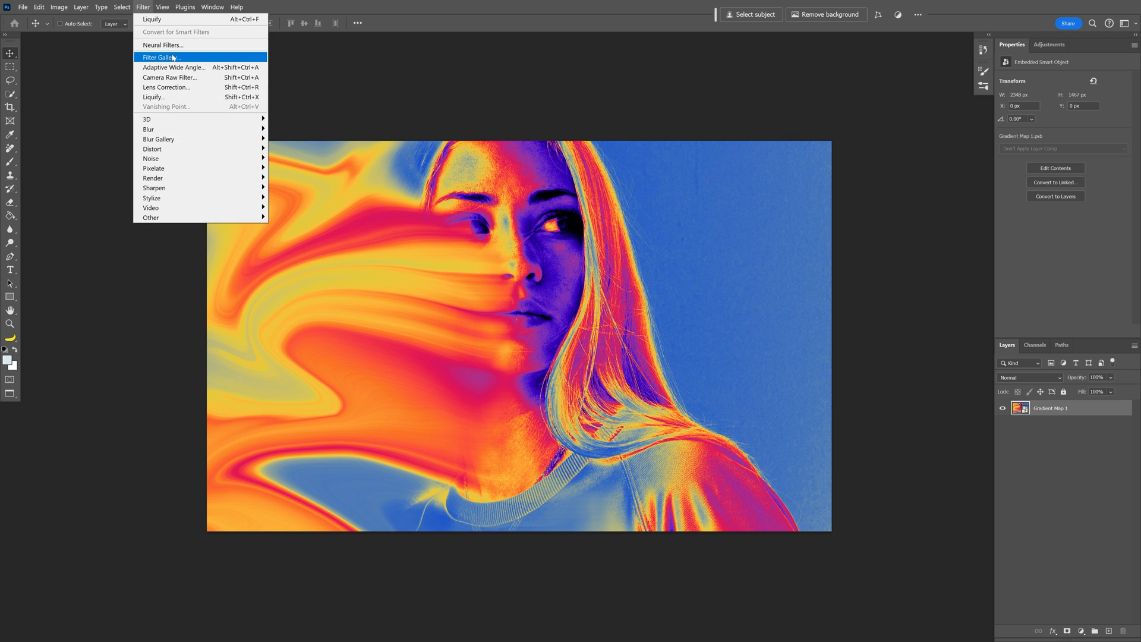
Step: Apply Filter Gallery Grain texture with Intensity 41, Contrast 50, Regular type as a smart filter
{"action": "left_click", "coordinate": [160, 57]}
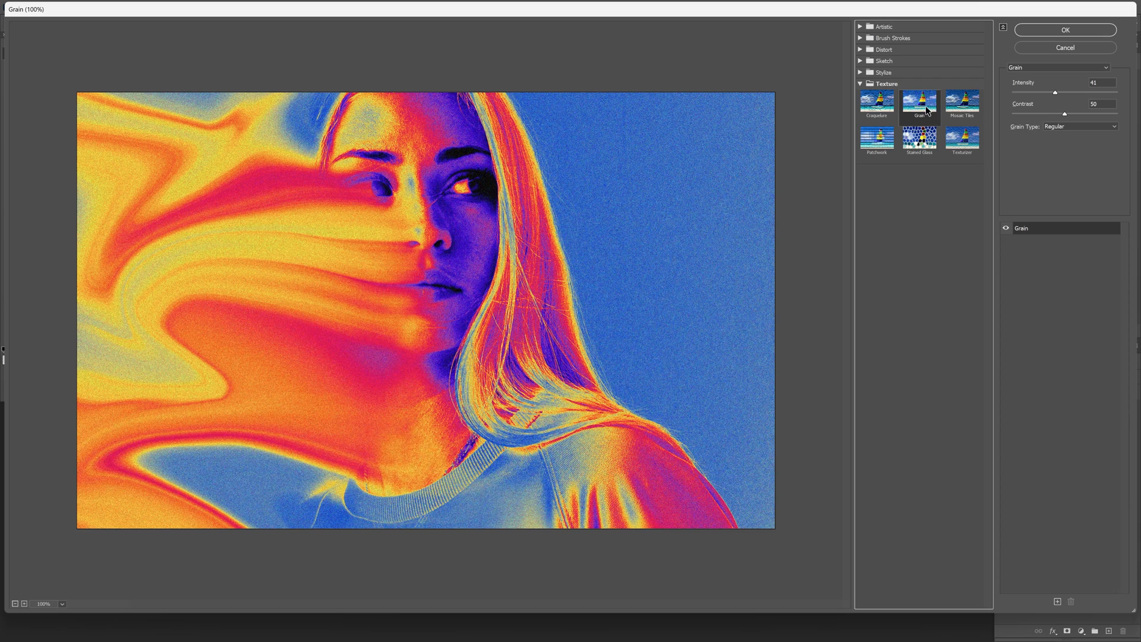
{"action": "triple_click", "coordinate": [1103, 82]}
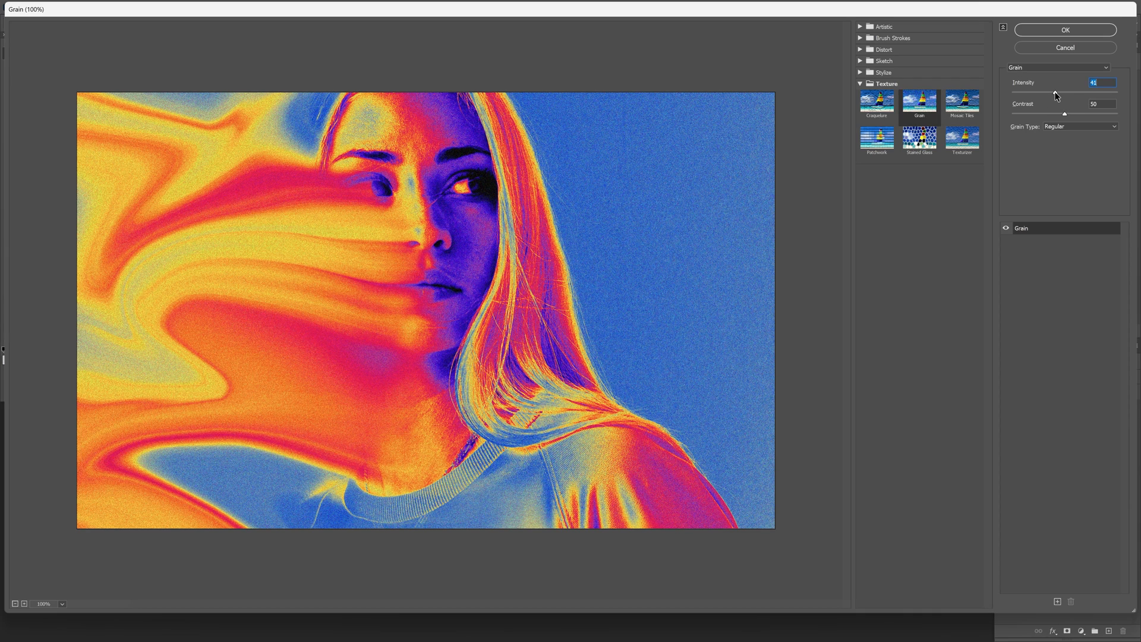
{"action": "mouse_move", "coordinate": [1065, 121]}
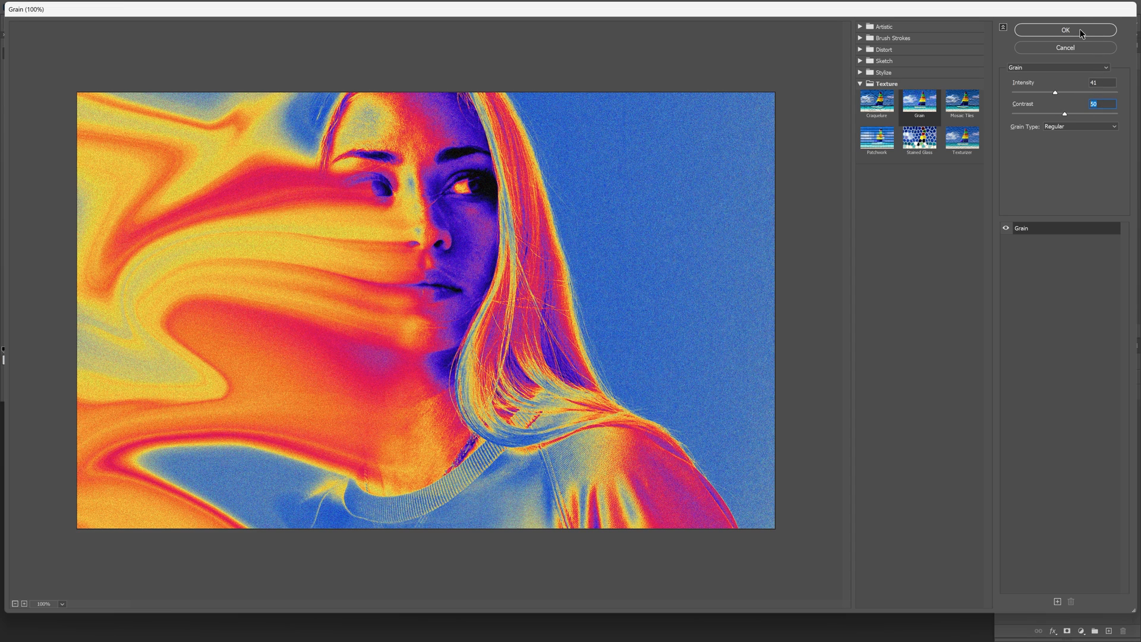
{"action": "left_click", "coordinate": [1065, 29]}
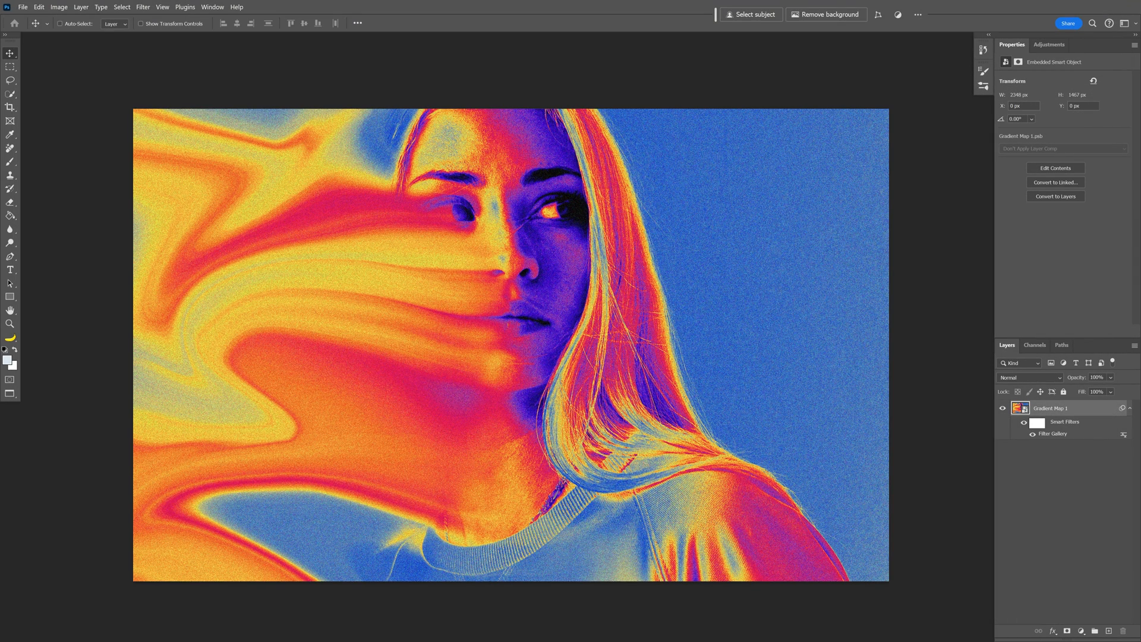